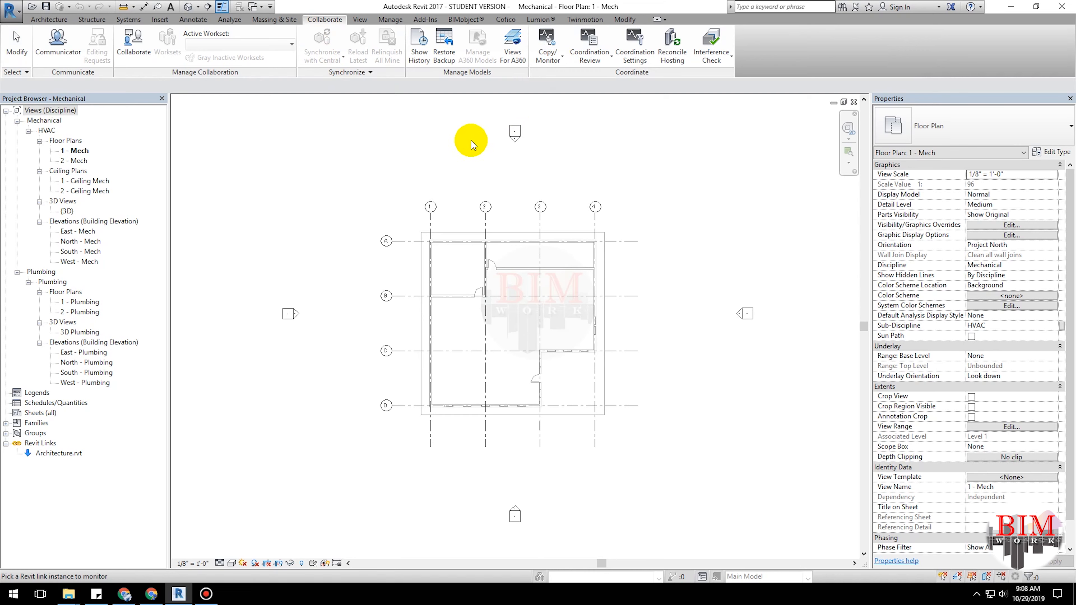
{"action": "mouse_move", "coordinate": [446, 222]}
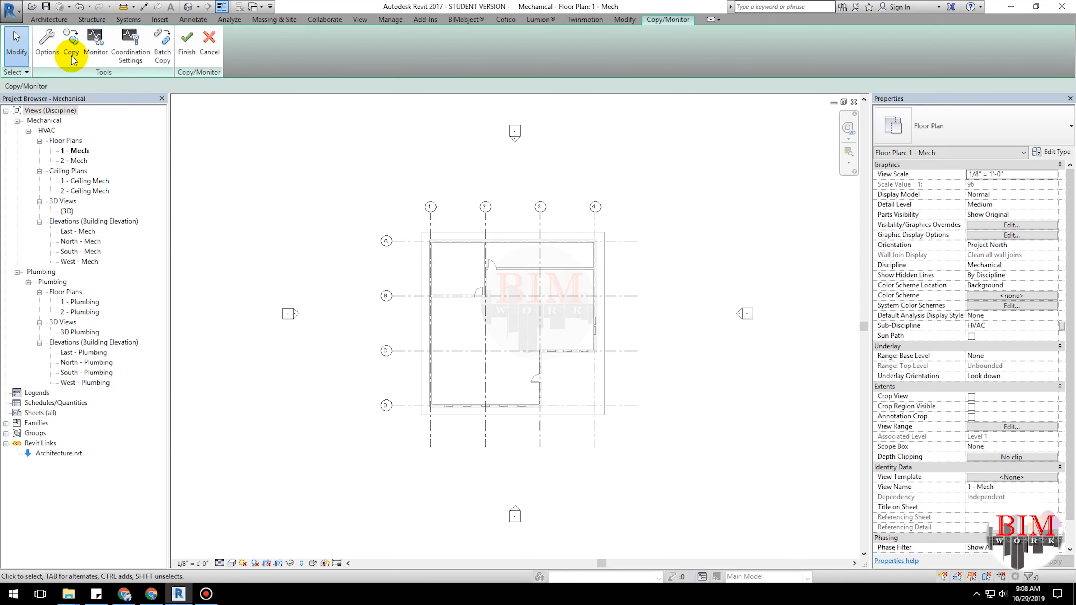
Start Copy with Multiple enabled so the whole linked plan can be window-selected
{"action": "left_click", "coordinate": [71, 41]}
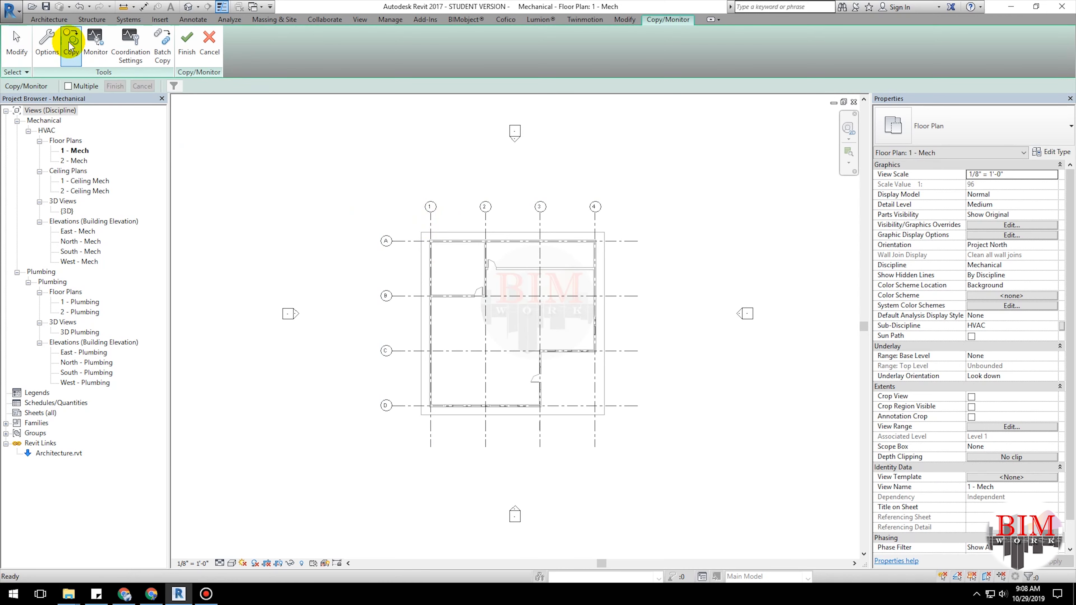
{"action": "left_click", "coordinate": [68, 86]}
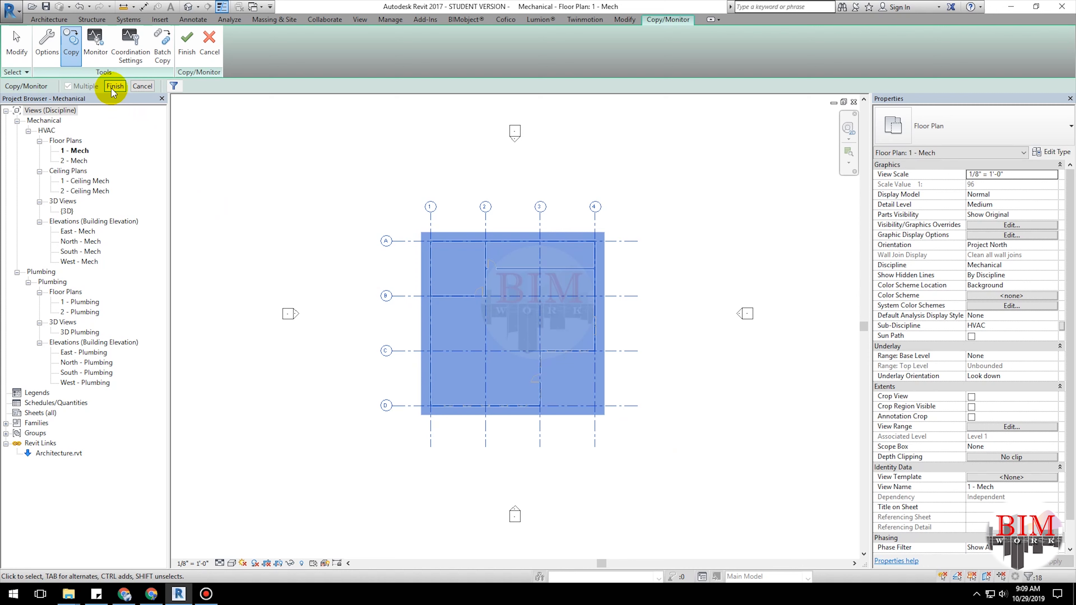
Filter the selection by category to keep only the eight Grids, excluding Floors and Walls
{"action": "left_click", "coordinate": [174, 86]}
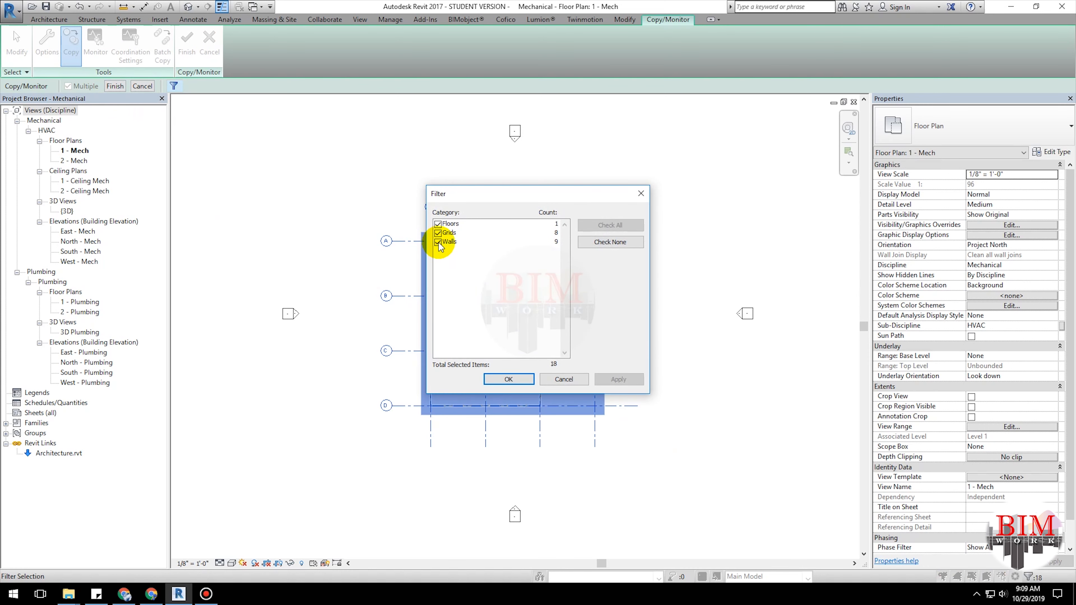
{"action": "left_click", "coordinate": [438, 233]}
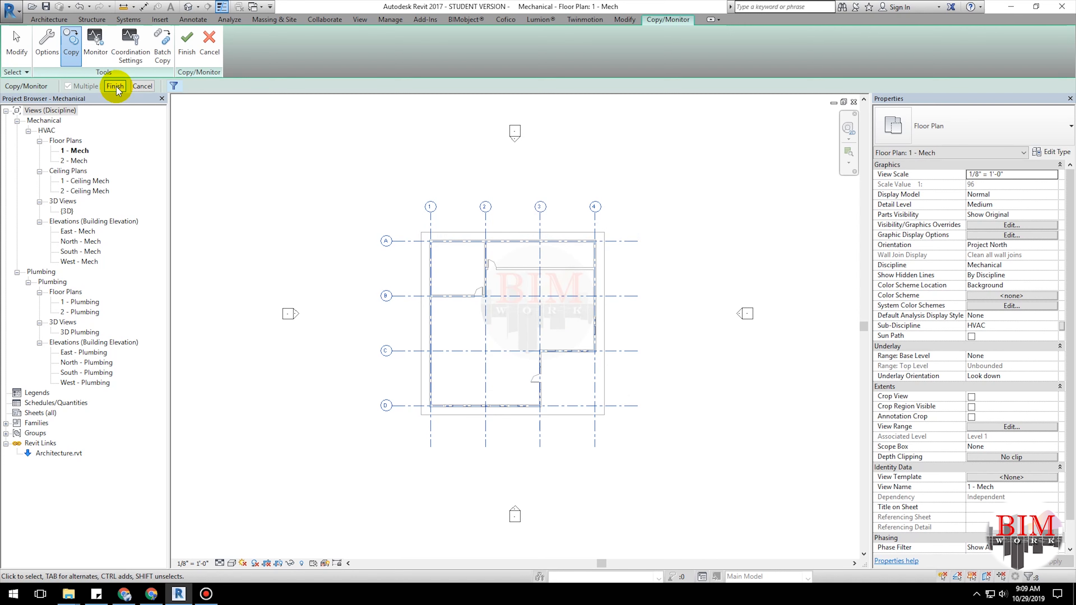
Finish the copy so the grid lines become native monitored grids in the mechanical model
{"action": "left_click", "coordinate": [114, 86]}
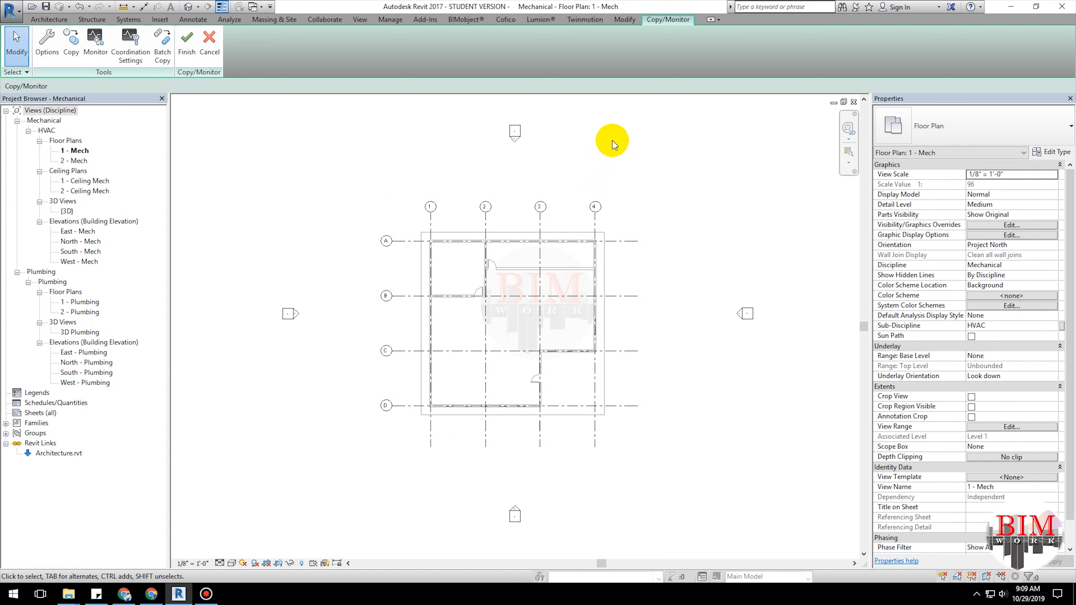
{"action": "left_click", "coordinate": [323, 19]}
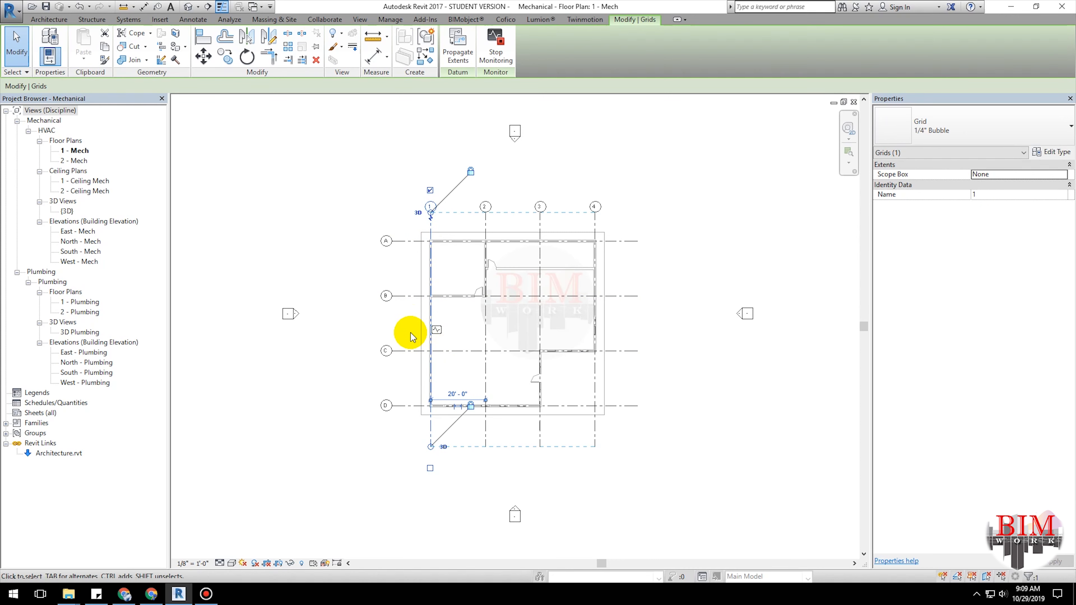
{"action": "mouse_move", "coordinate": [444, 341]}
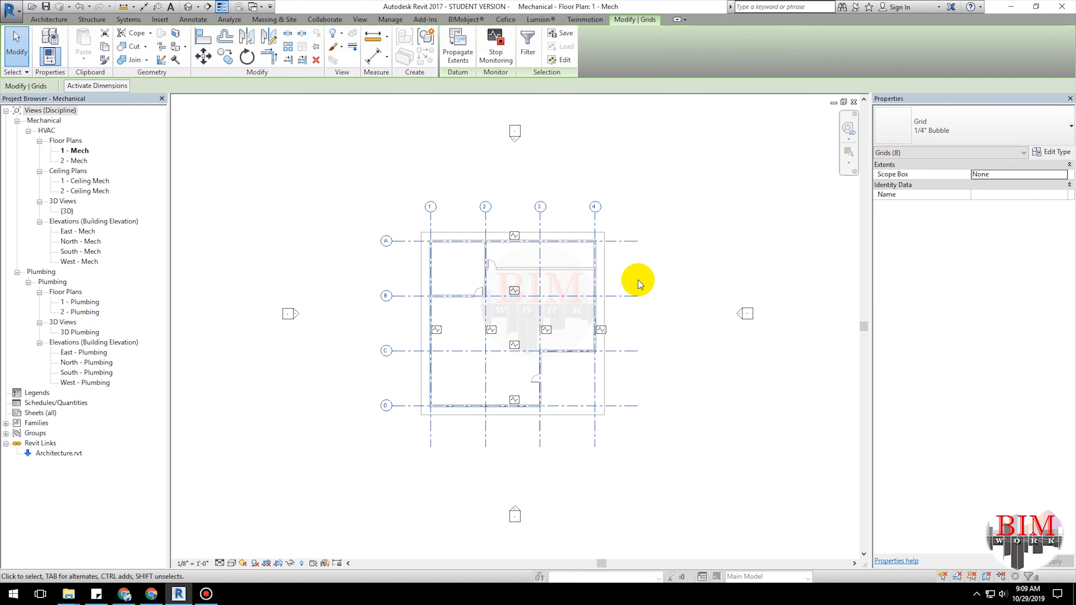
{"action": "left_click", "coordinate": [528, 45]}
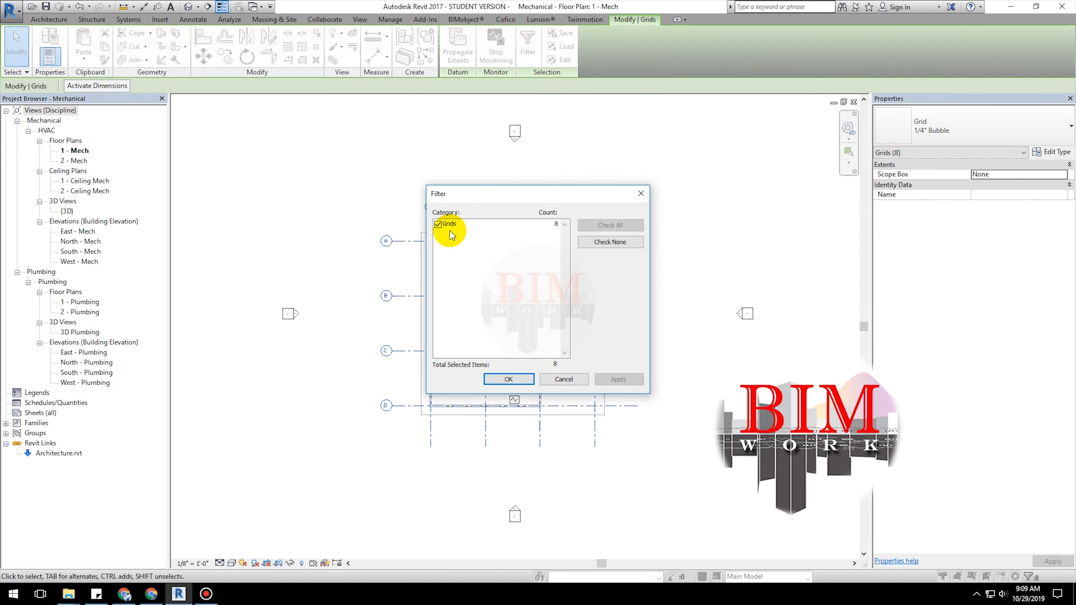
{"action": "left_click", "coordinate": [508, 379]}
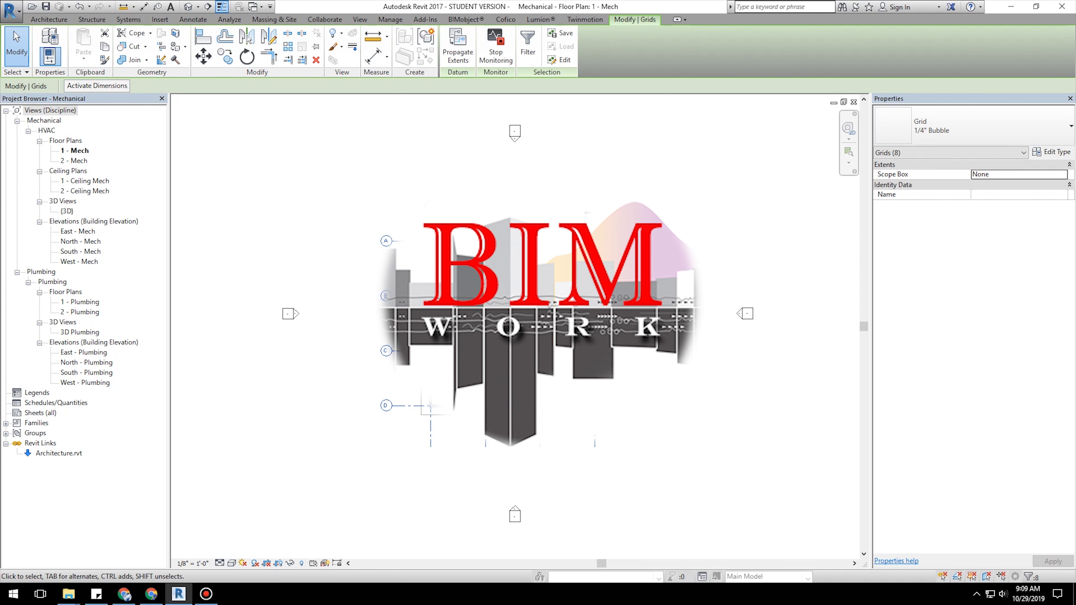